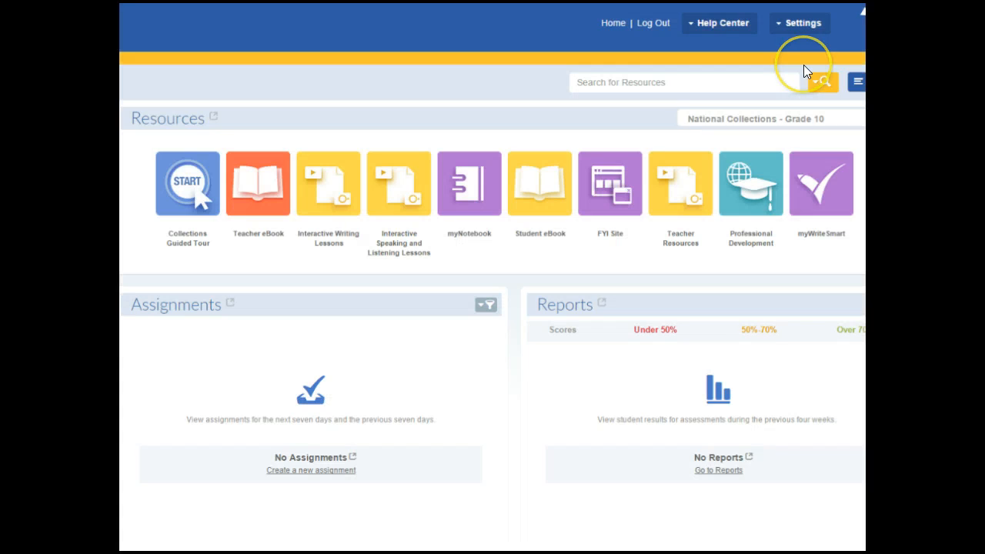
pyautogui.moveTo(800, 70)
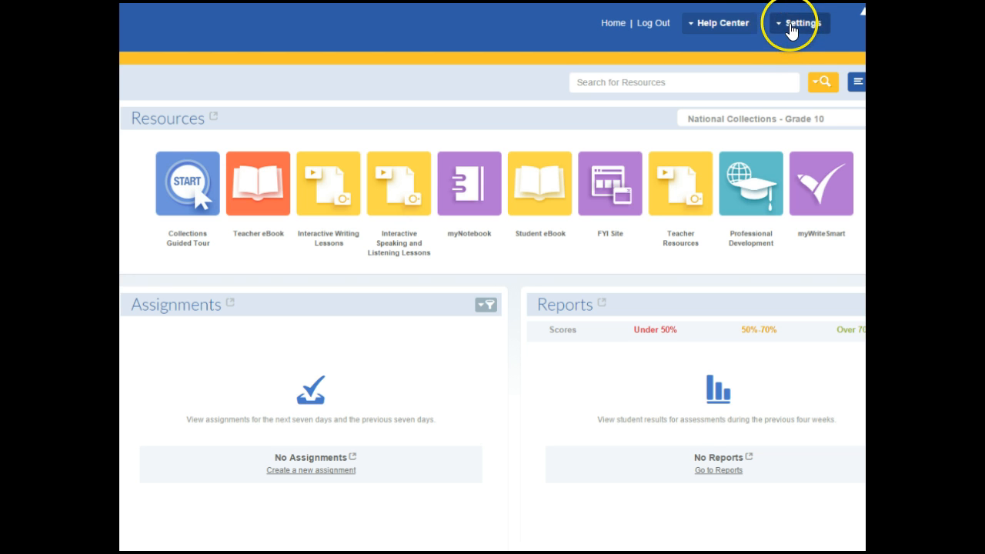
# Step: Reveal the Manage Classes and Manage Account choices from the dashboard top bar
pyautogui.click(802, 23)
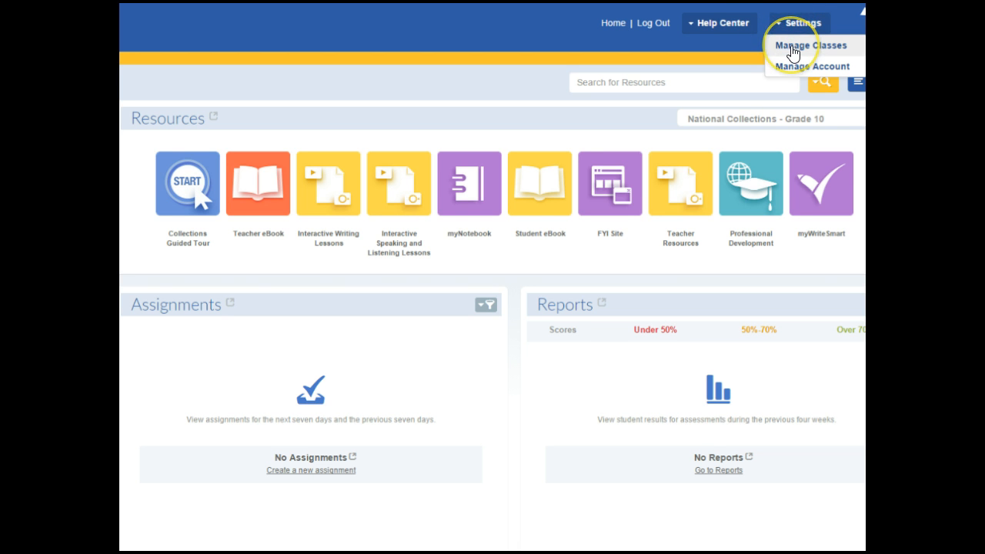
pyautogui.click(810, 44)
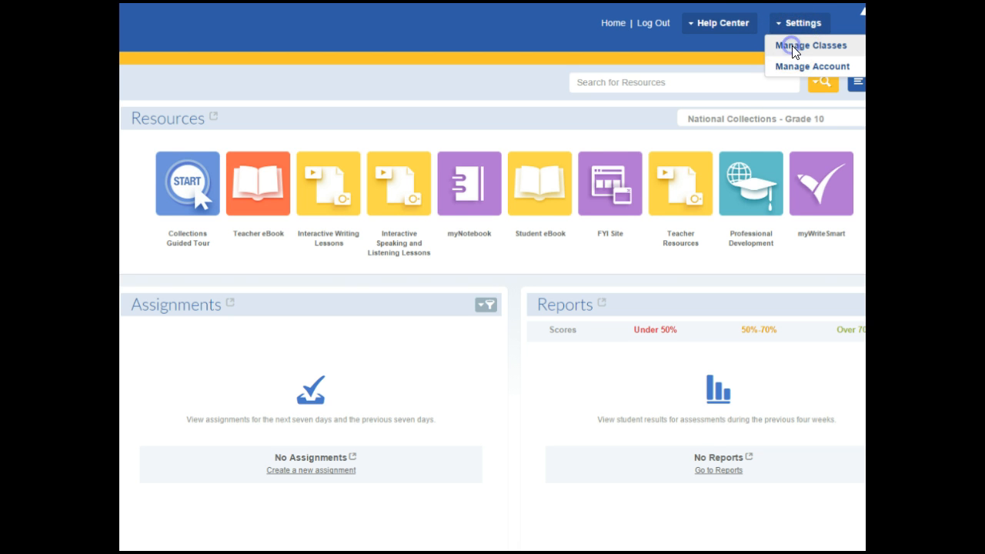
# Step: Go to Manage Classes so the Learning Management Center shows the Add a Class form
pyautogui.click(799, 23)
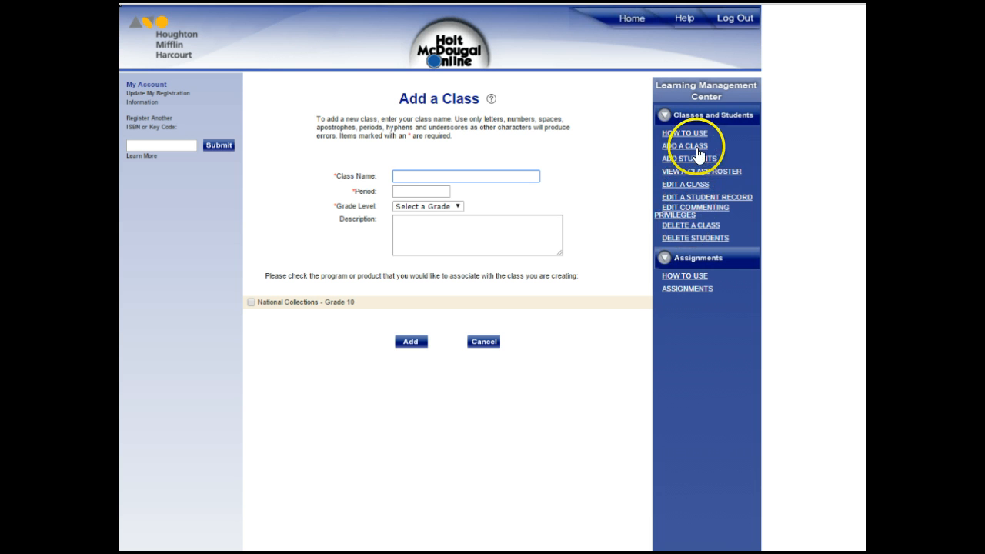
pyautogui.moveTo(684, 145)
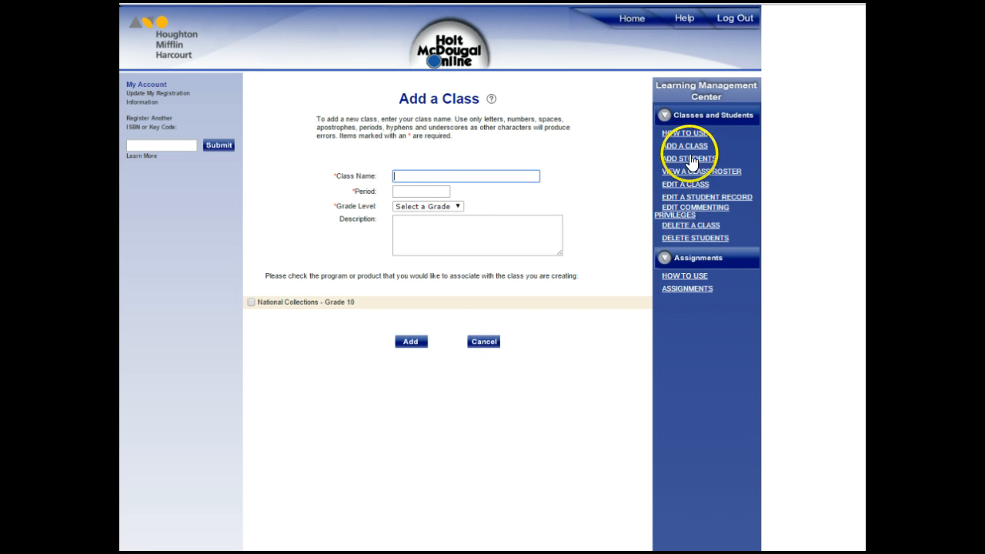
pyautogui.moveTo(690, 158)
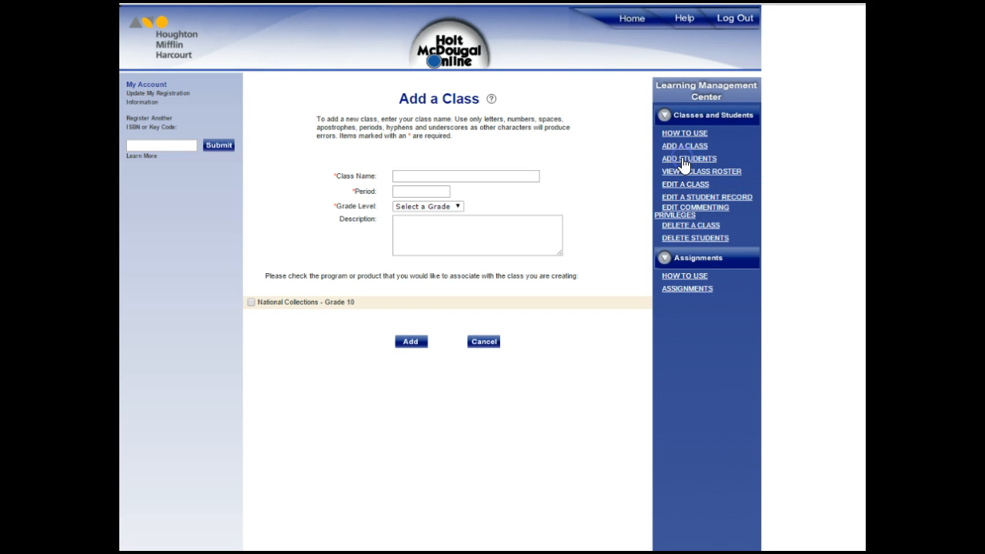
# Step: Start adding students and select 'test class' as the class to add them to
pyautogui.click(690, 158)
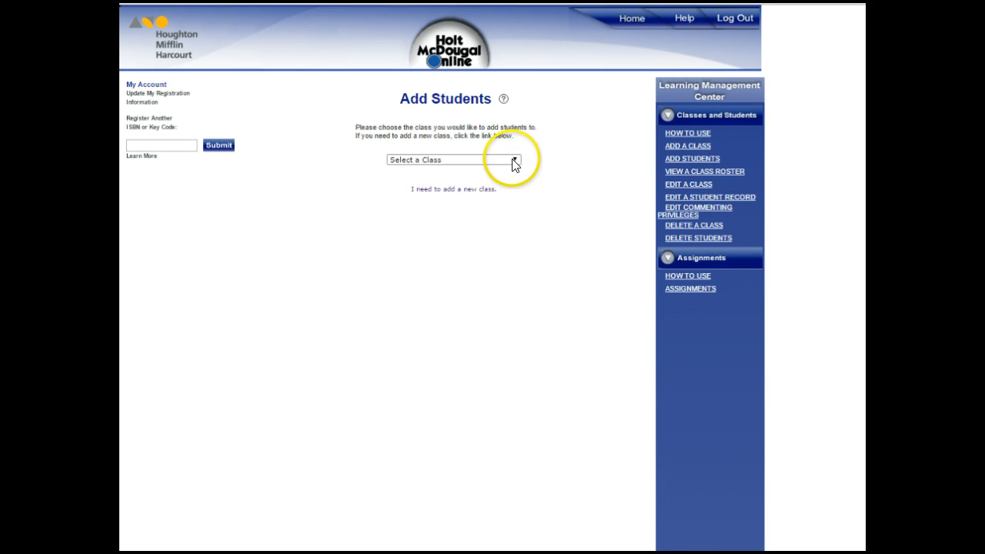
pyautogui.click(452, 158)
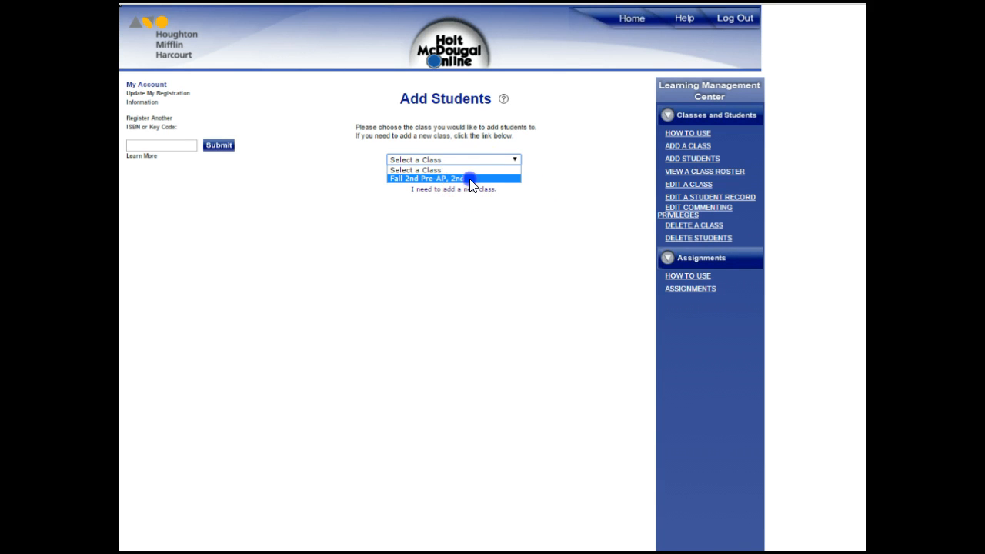
pyautogui.click(428, 178)
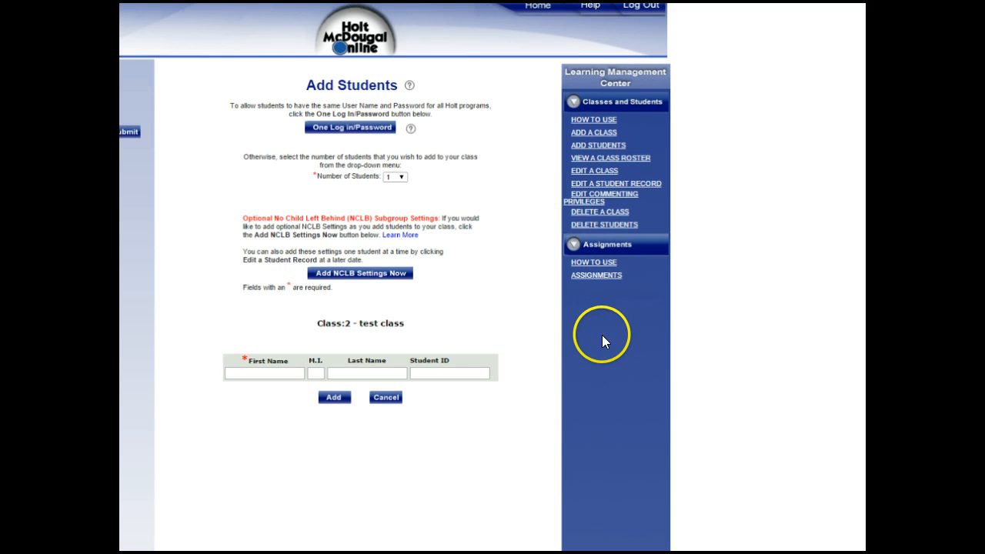
pyautogui.moveTo(600, 290)
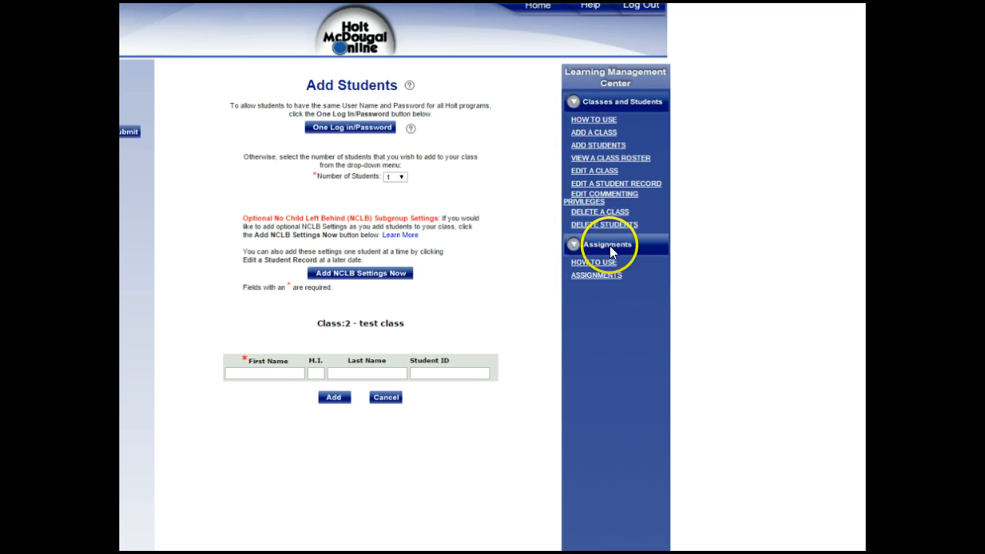
pyautogui.moveTo(593, 280)
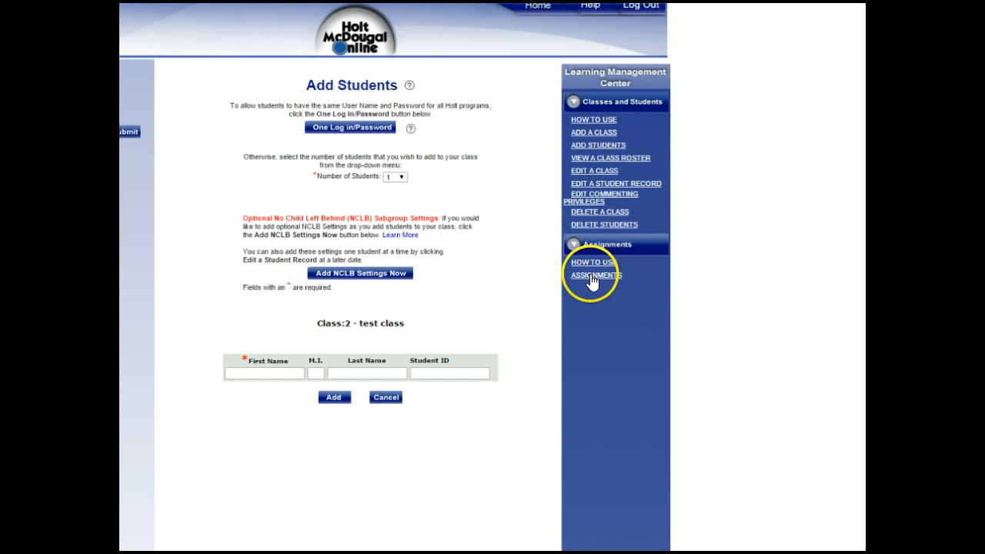
# Step: Show the Assignments list of Tests and Quizzes content available for test class
pyautogui.click(596, 274)
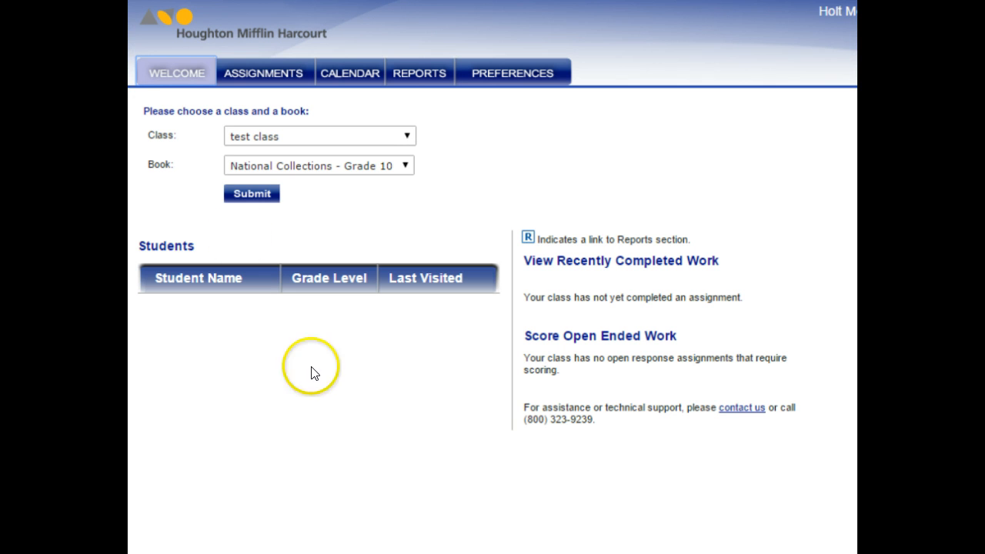
pyautogui.moveTo(271, 74)
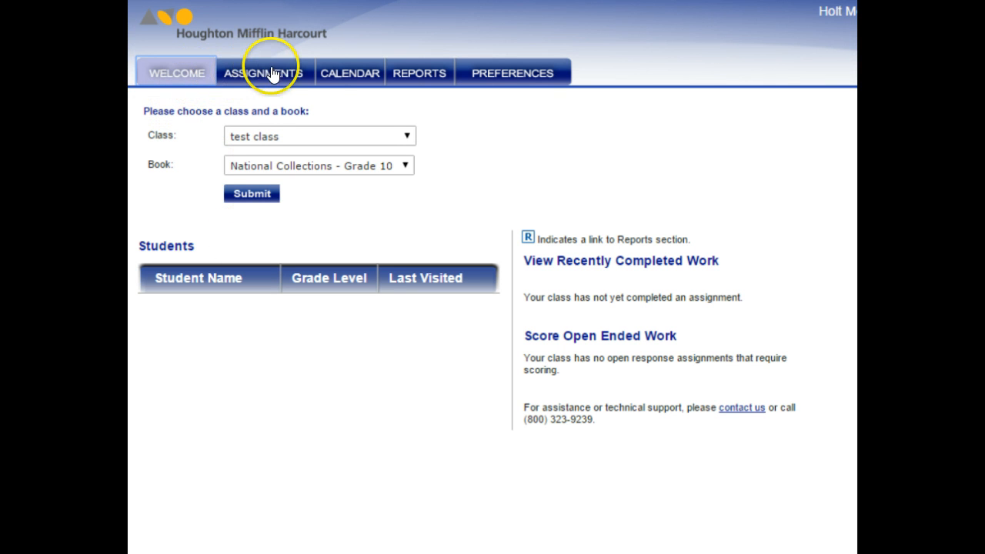
pyautogui.click(265, 73)
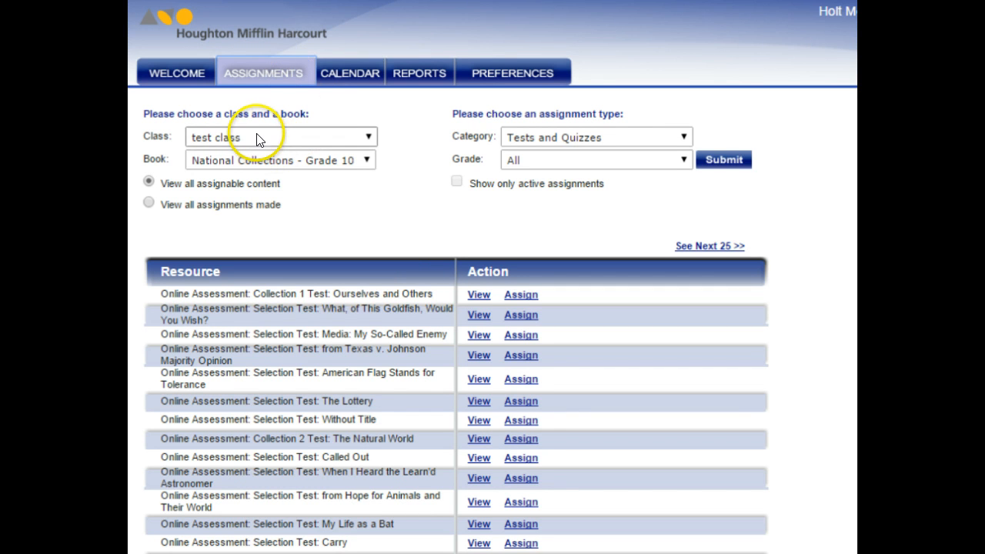
pyautogui.moveTo(228, 142)
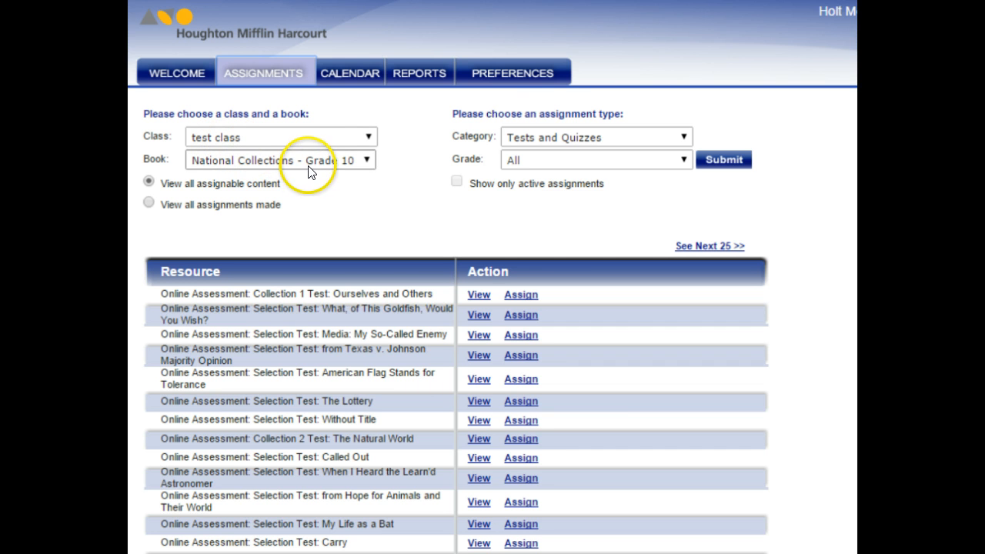
pyautogui.moveTo(630, 138)
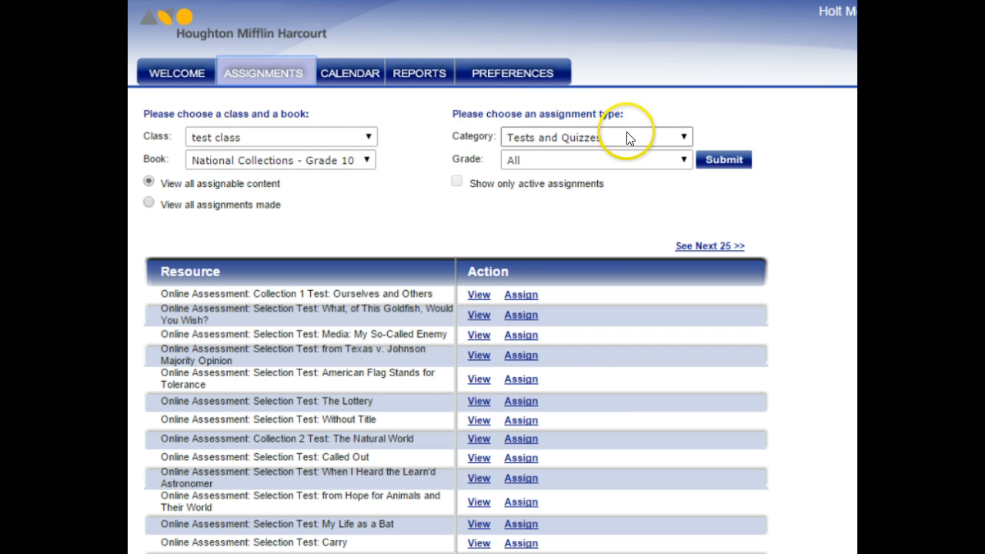
pyautogui.moveTo(588, 142)
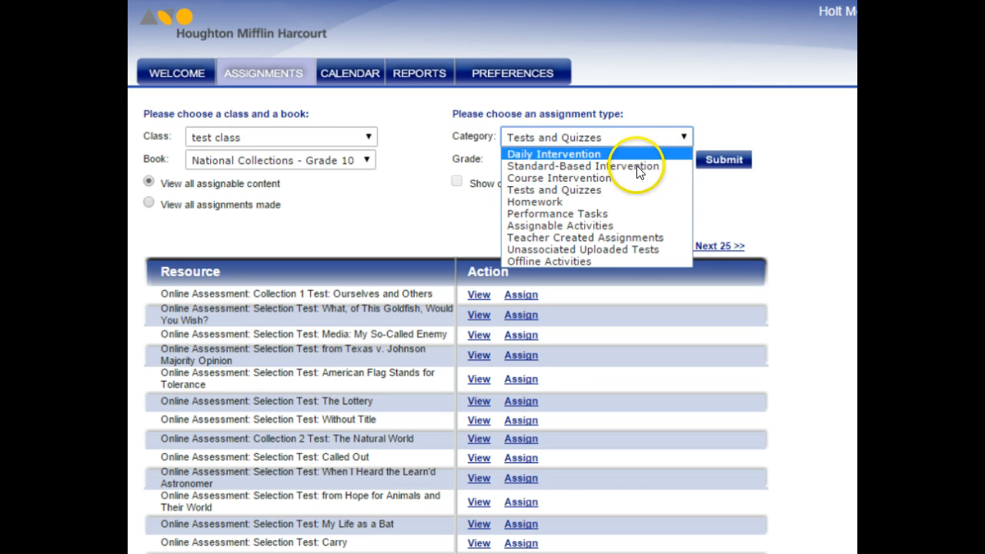
pyautogui.moveTo(593, 213)
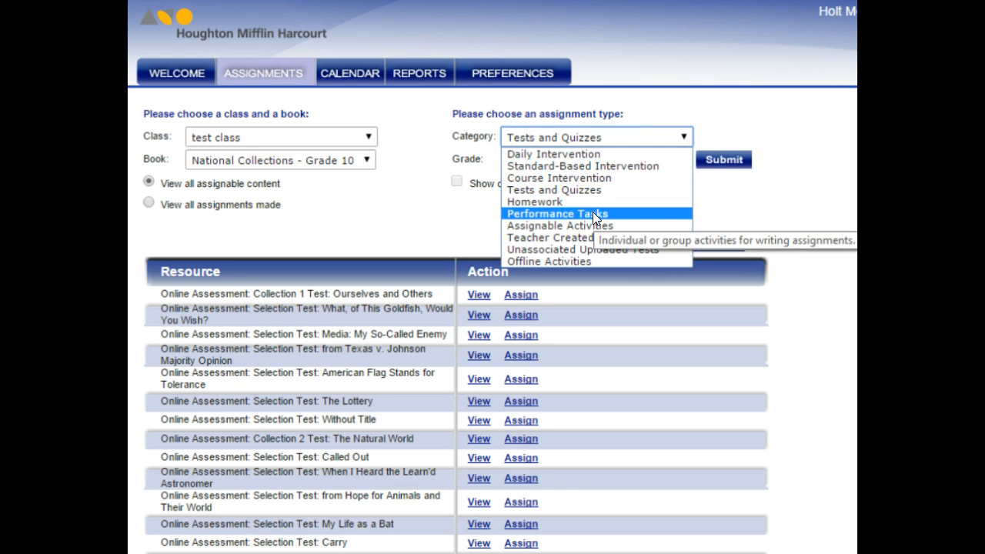
# Step: Switch to Performance Tasks, name the assignment 'test prompt 2' with note 'please do the prompt'
pyautogui.click(557, 213)
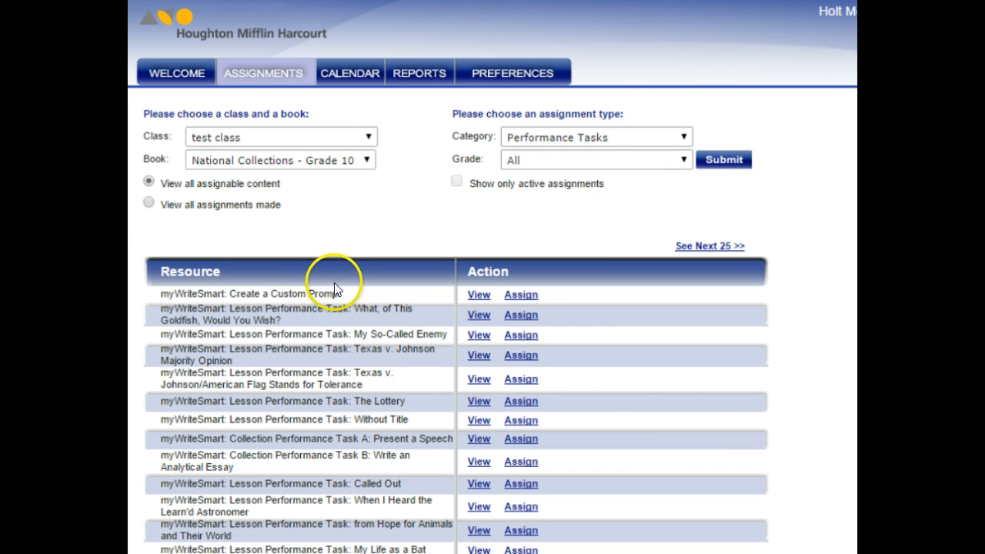
pyautogui.moveTo(397, 438)
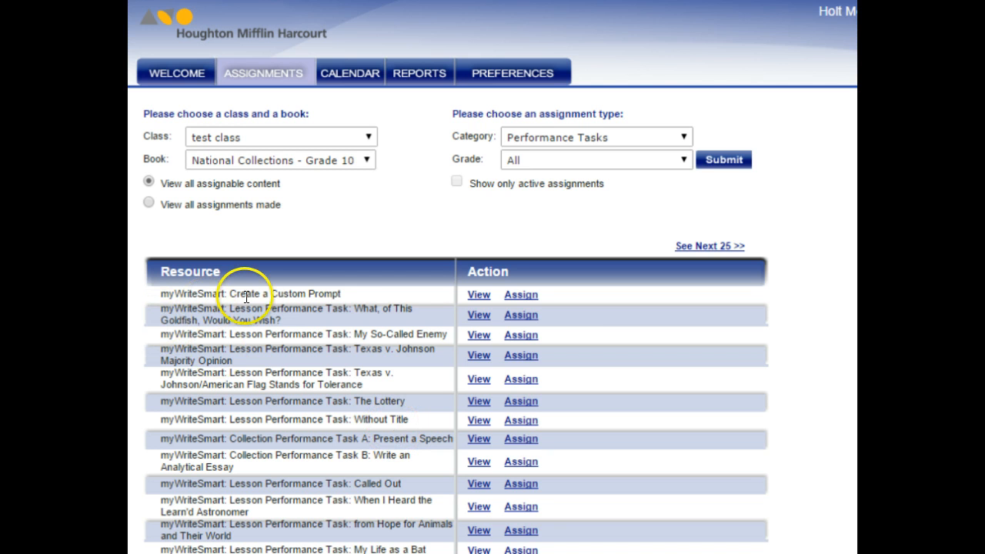
pyautogui.moveTo(478, 294)
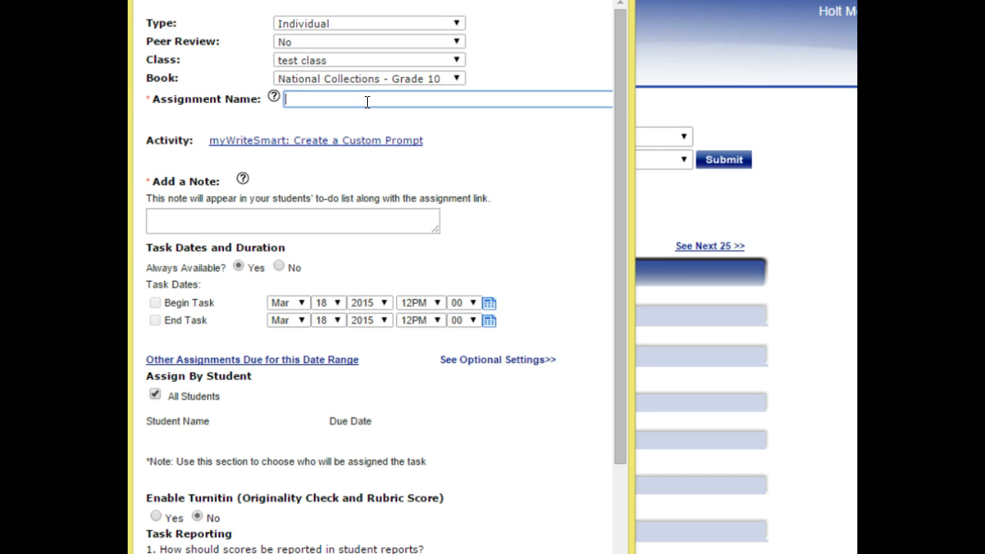
pyautogui.write('test prompt 2')
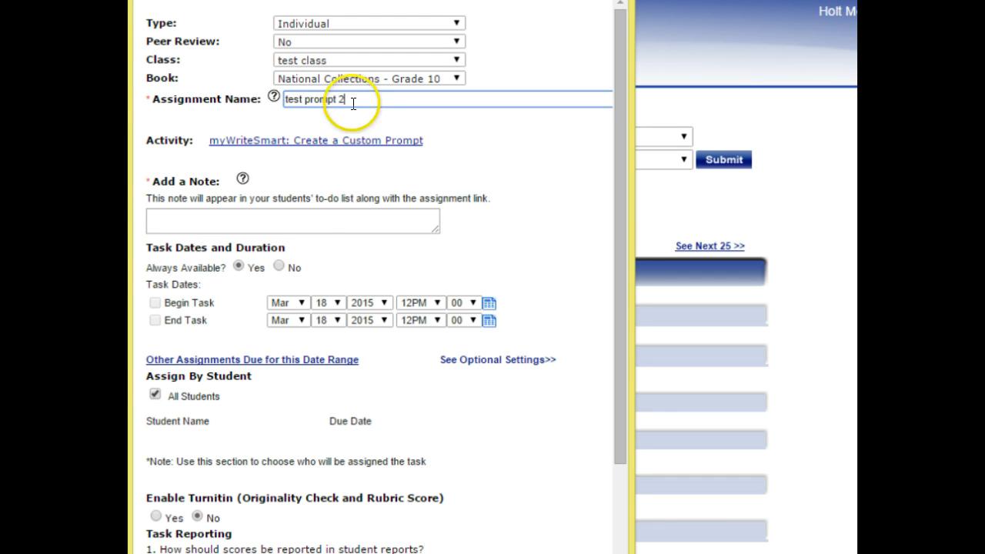
pyautogui.click(292, 220)
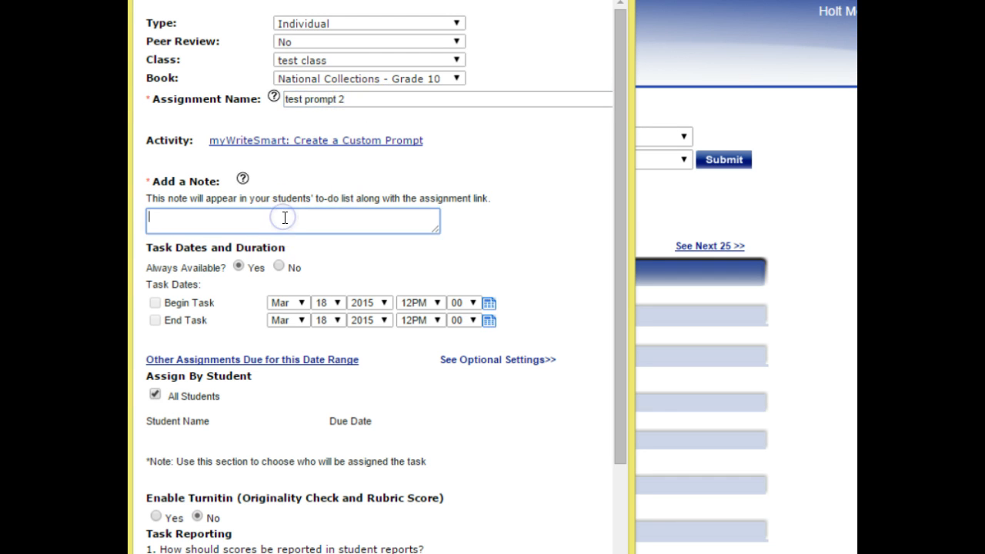
pyautogui.write('please do')
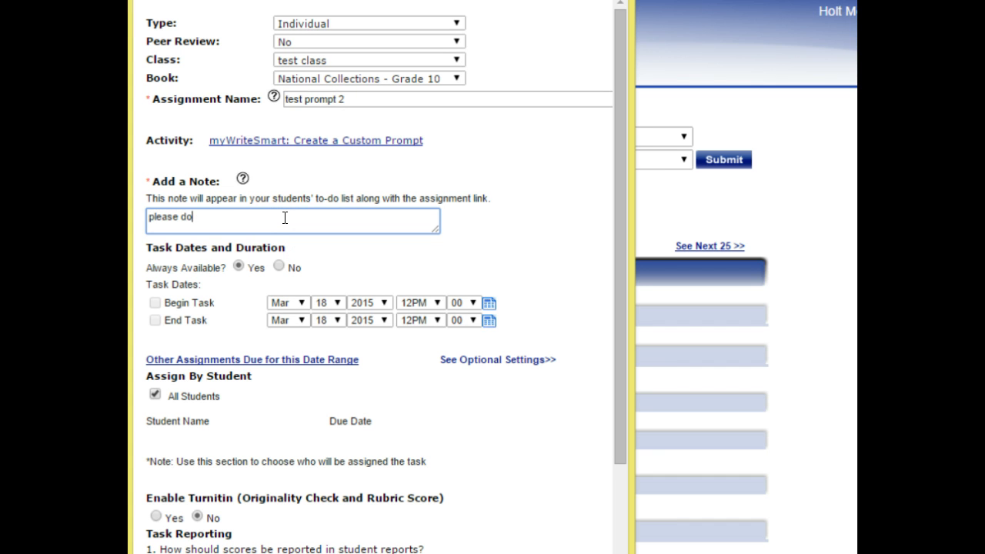
pyautogui.write('the prompt')
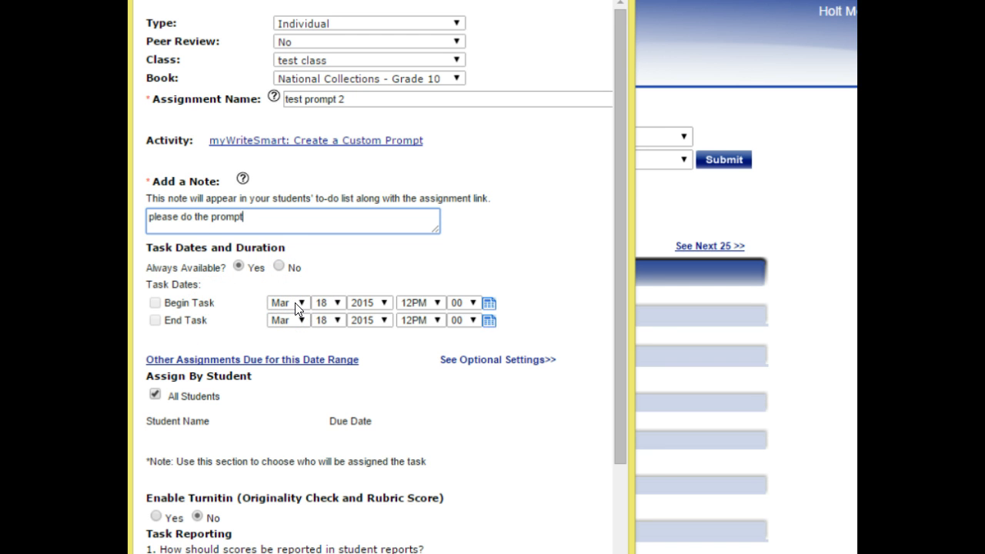
# Step: Enable Turnitin, keep Task Reporting on First Try Only, and submit the assignment
pyautogui.scroll(-3)
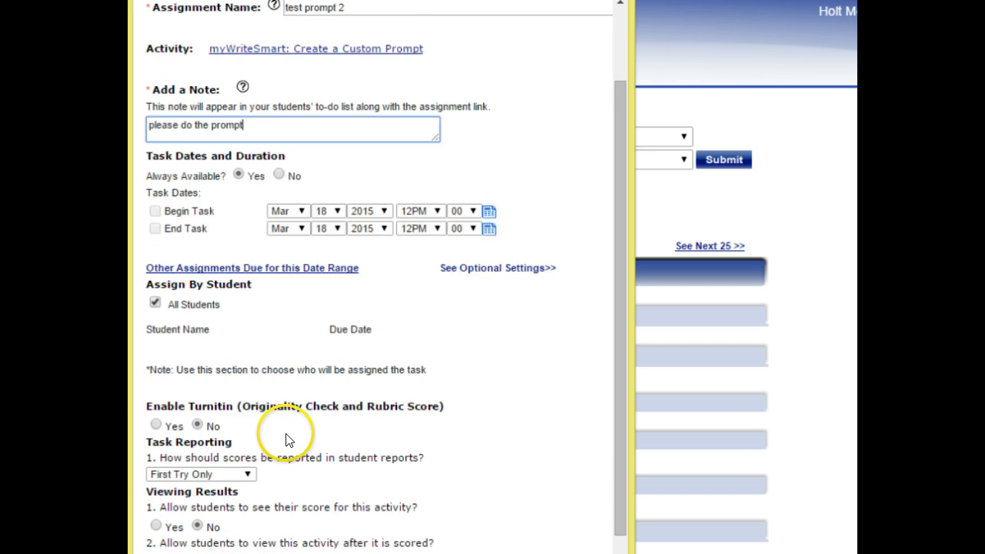
pyautogui.scroll(-3)
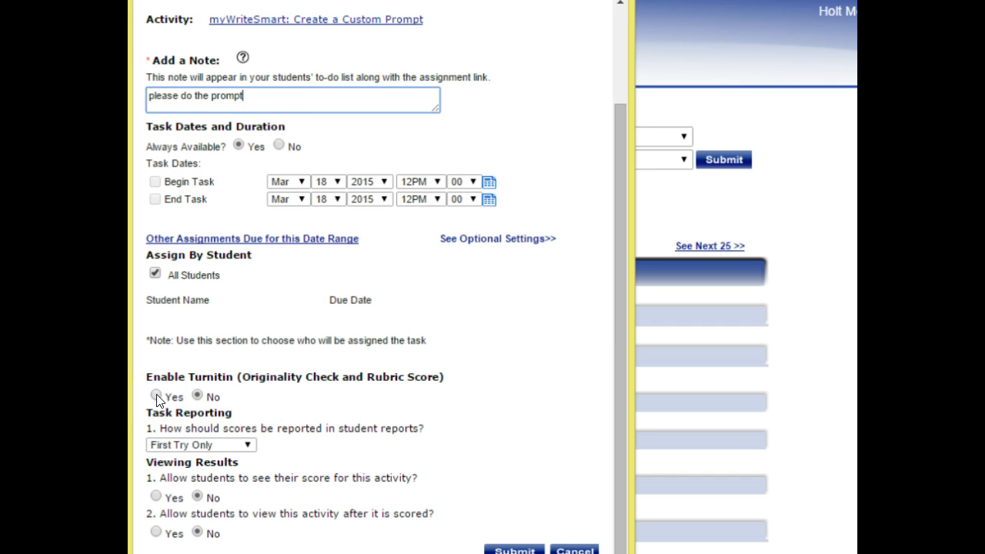
pyautogui.click(155, 395)
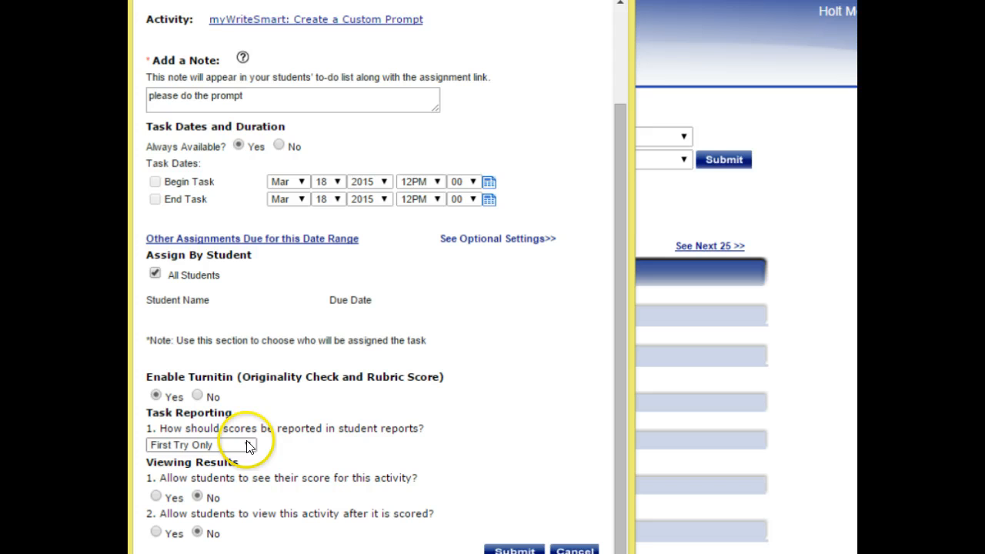
pyautogui.click(202, 445)
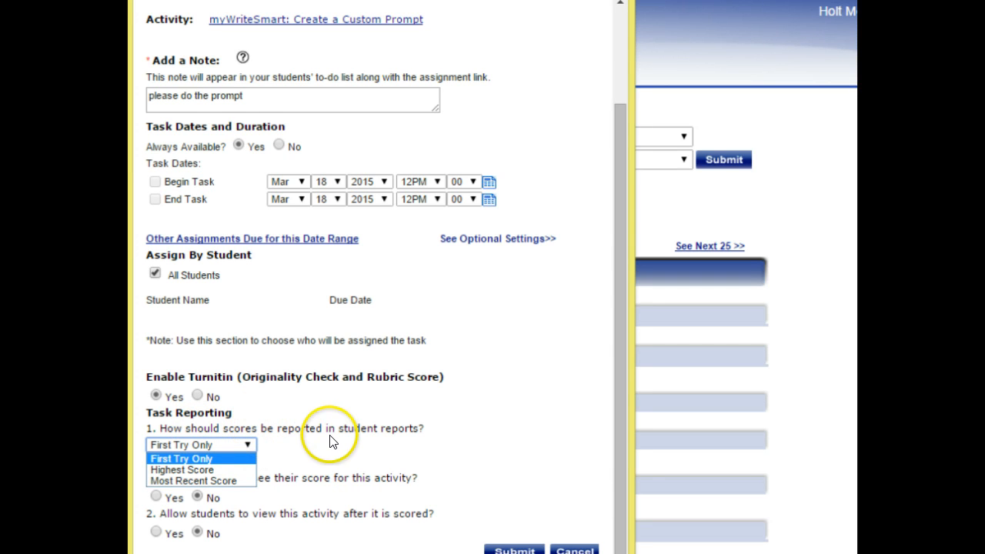
pyautogui.moveTo(342, 440)
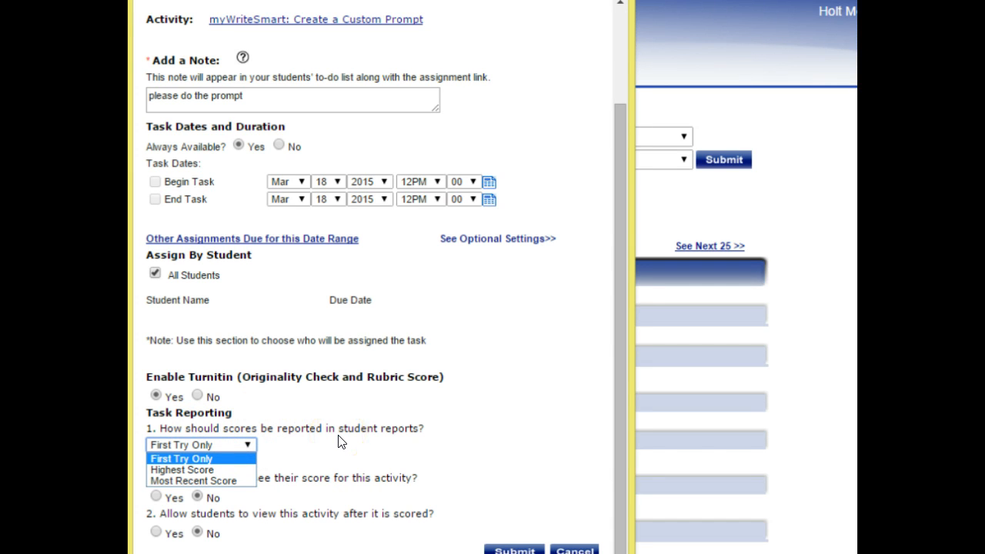
pyautogui.click(200, 459)
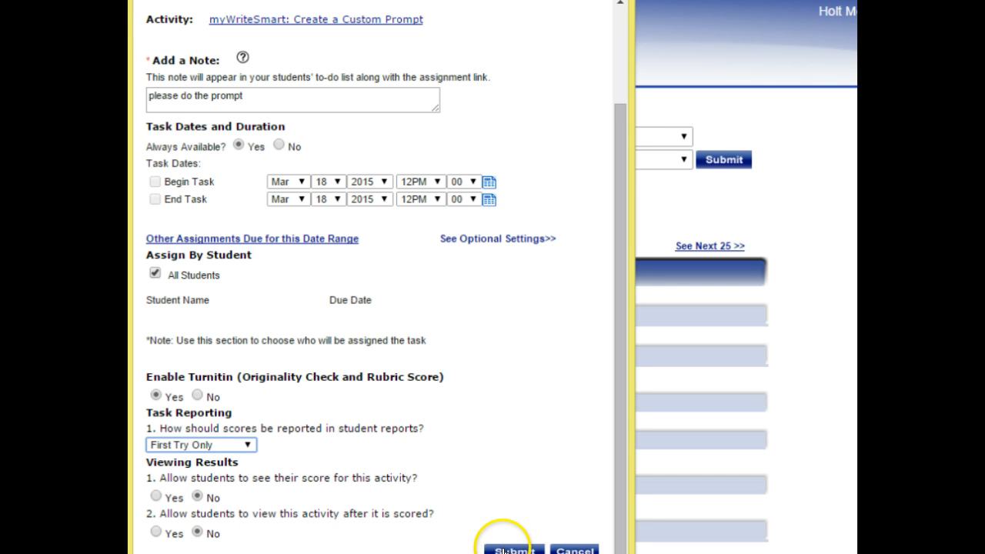
pyautogui.click(511, 550)
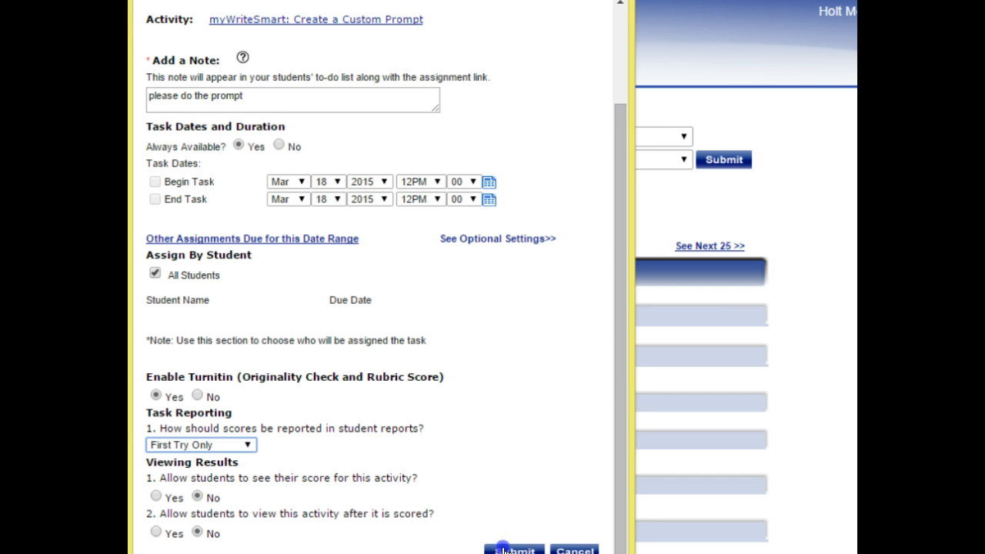
# Step: Submit the assignment and acknowledge the warning that the class has no students
pyautogui.click(515, 549)
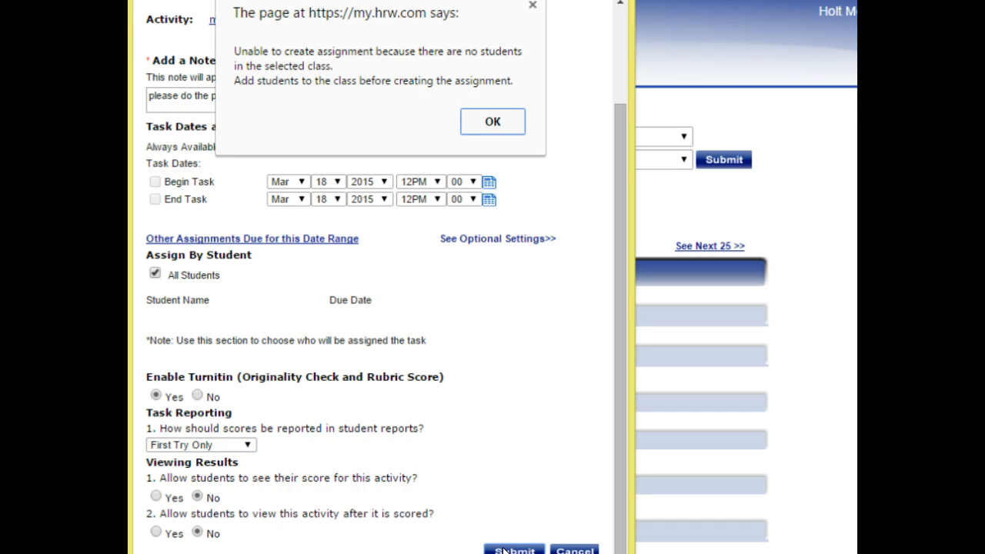
pyautogui.moveTo(493, 124)
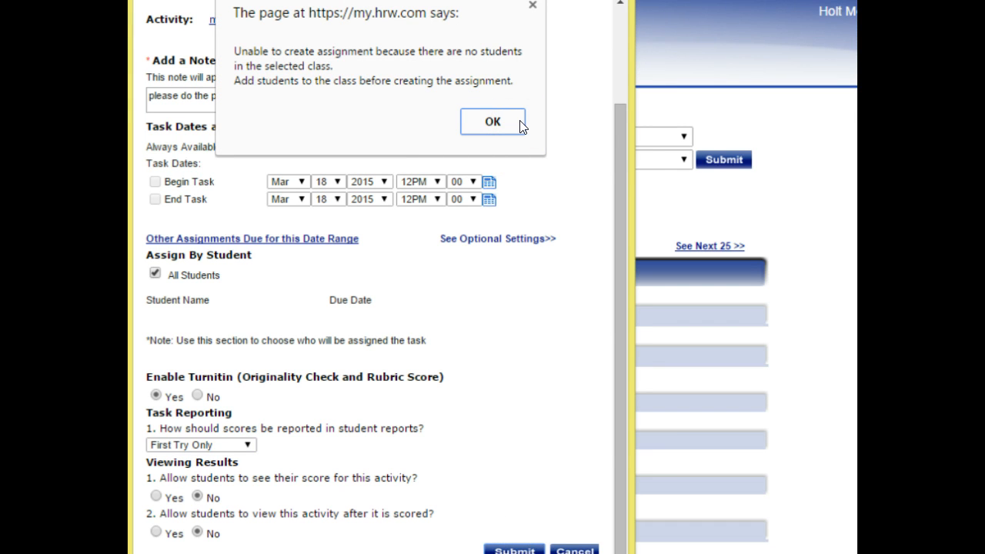
pyautogui.click(493, 121)
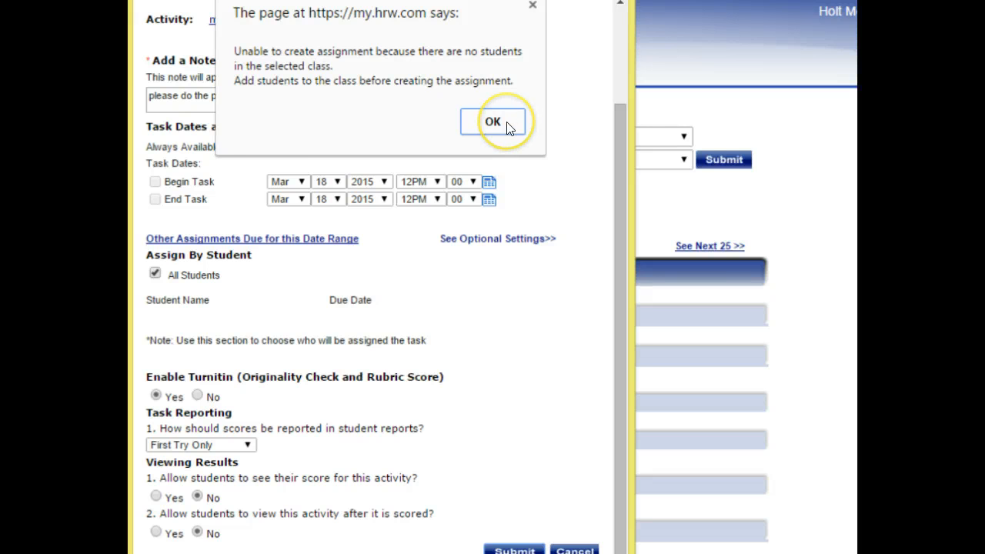
pyautogui.click(493, 121)
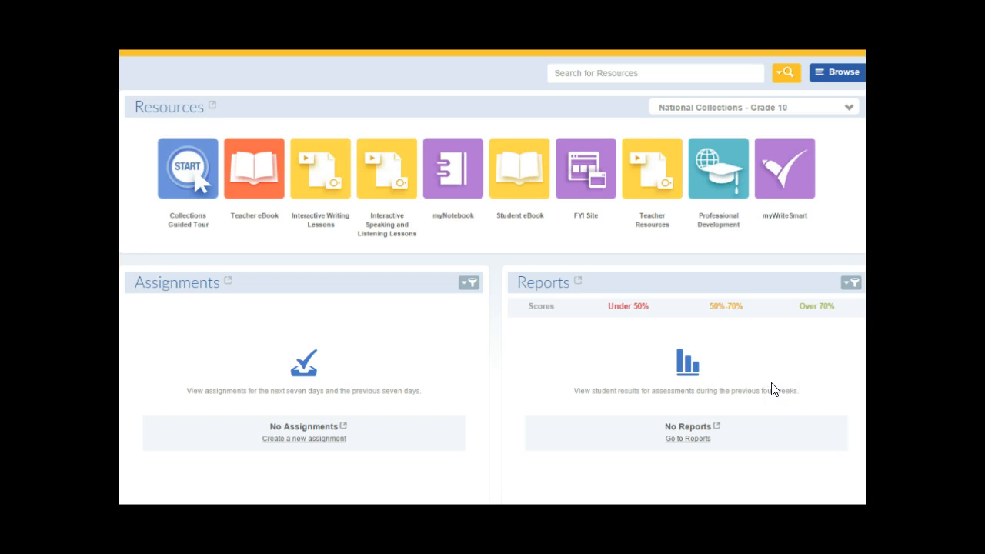
pyautogui.moveTo(785, 168)
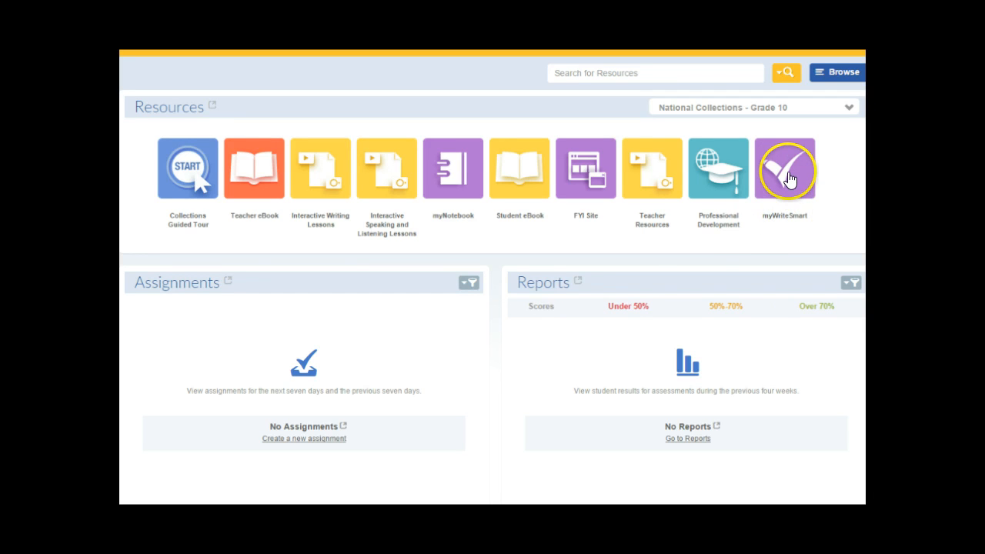
# Step: Launch myWriteSmart from the dashboard Resources row to reach its activity list
pyautogui.click(785, 168)
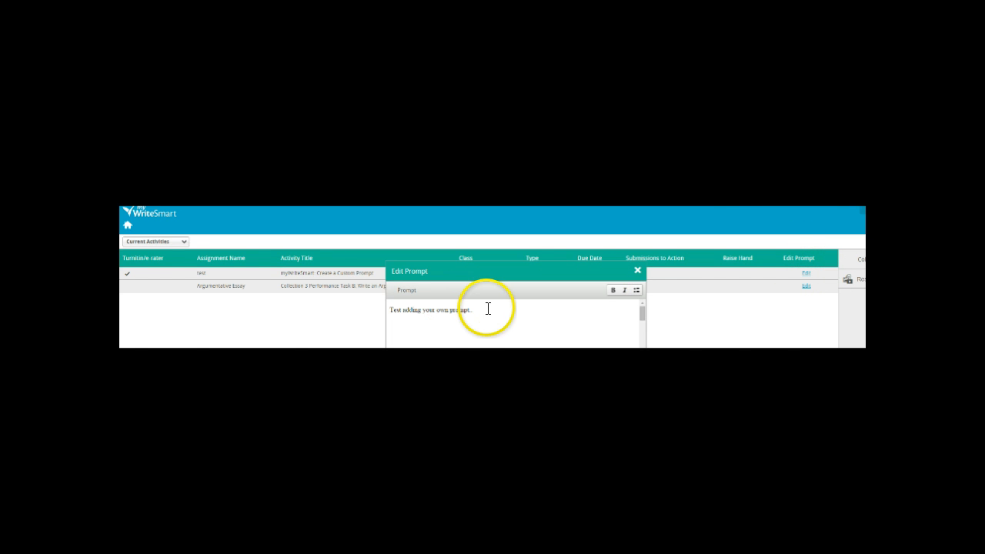
# Step: Set the prompt text to 'Test editing your own prompt' and save all changes
pyautogui.write('pd')
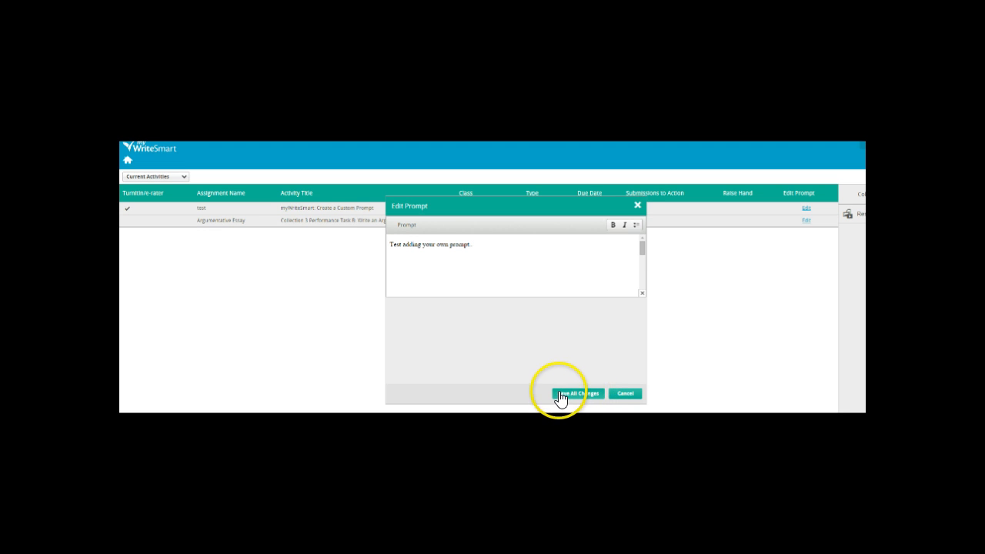
pyautogui.click(579, 394)
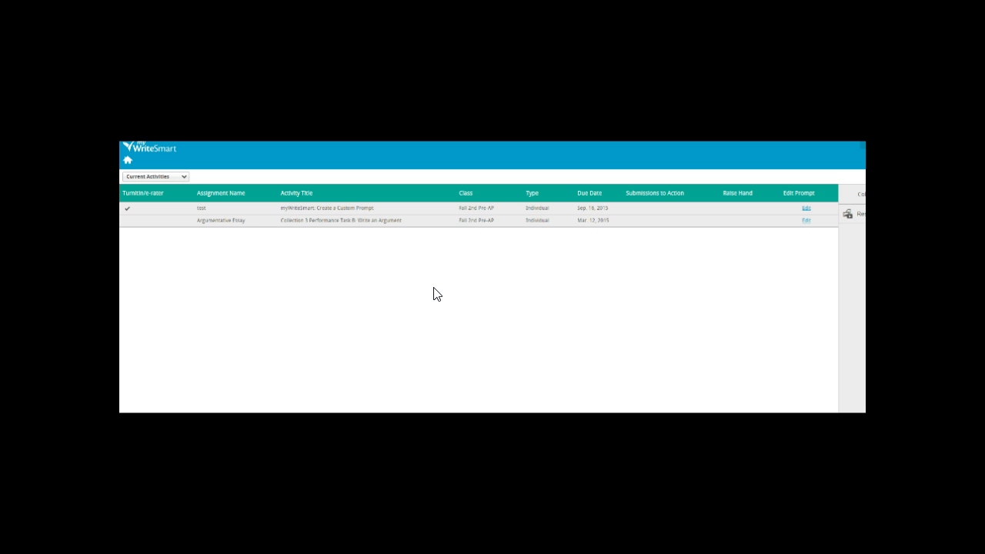